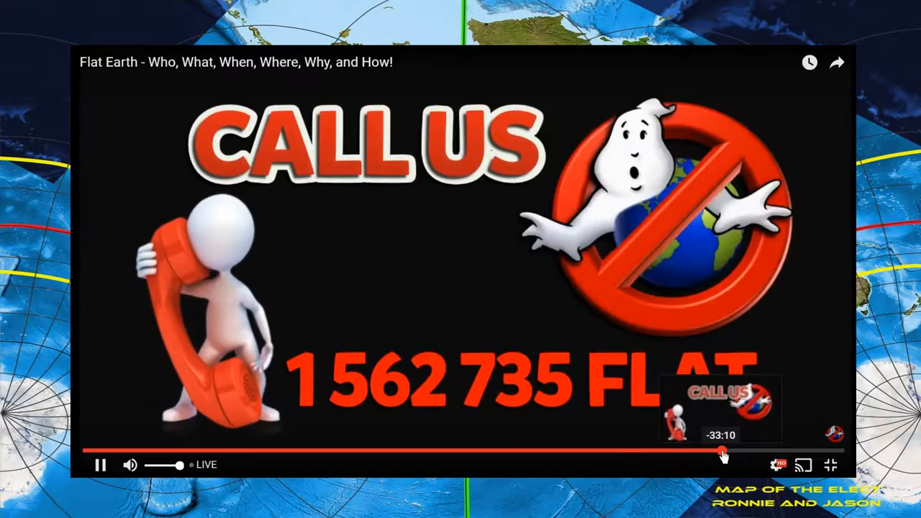
Seek the fullscreen stream back to about 33:50 before live and pause on the CALL US slide.
{"action": "left_click", "coordinate": [722, 454]}
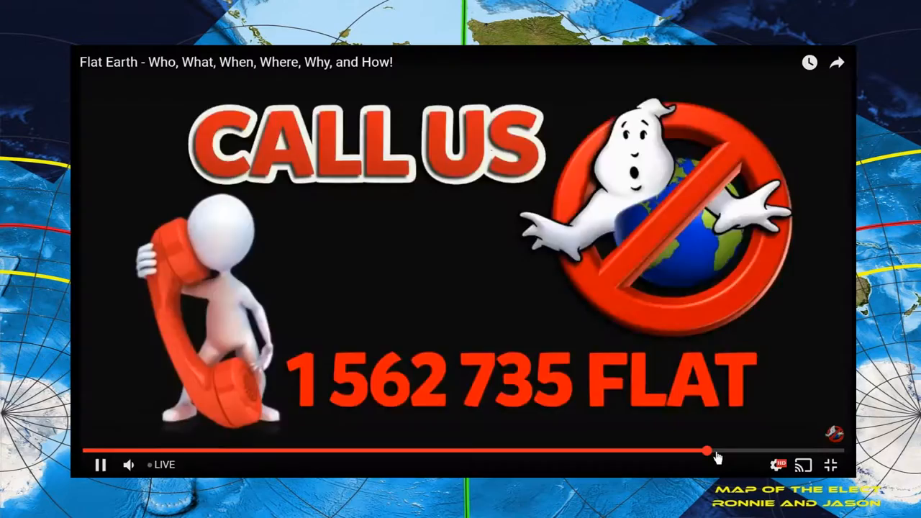
{"action": "left_click", "coordinate": [101, 464]}
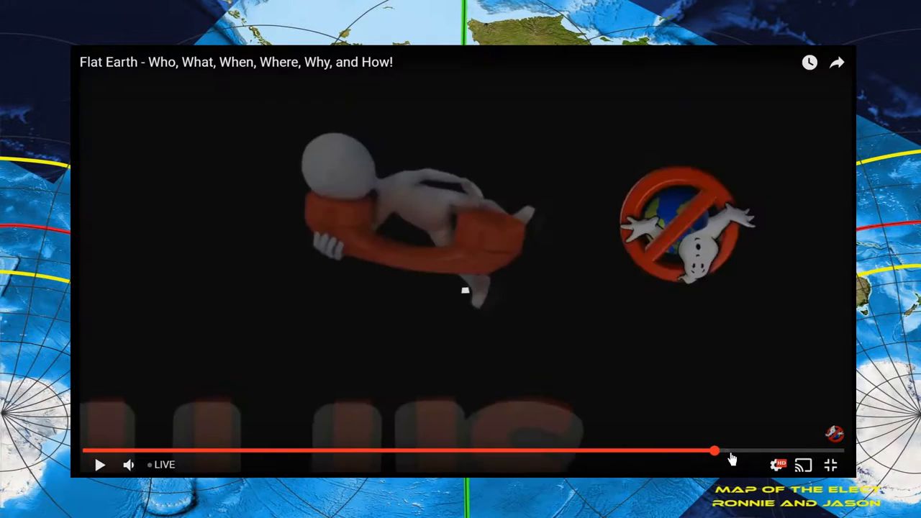
{"action": "left_click", "coordinate": [99, 463]}
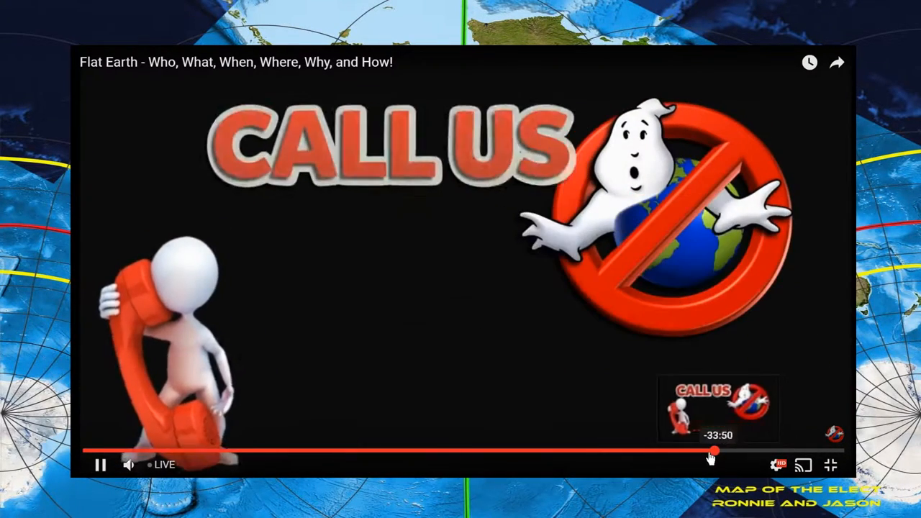
{"action": "left_click", "coordinate": [101, 463]}
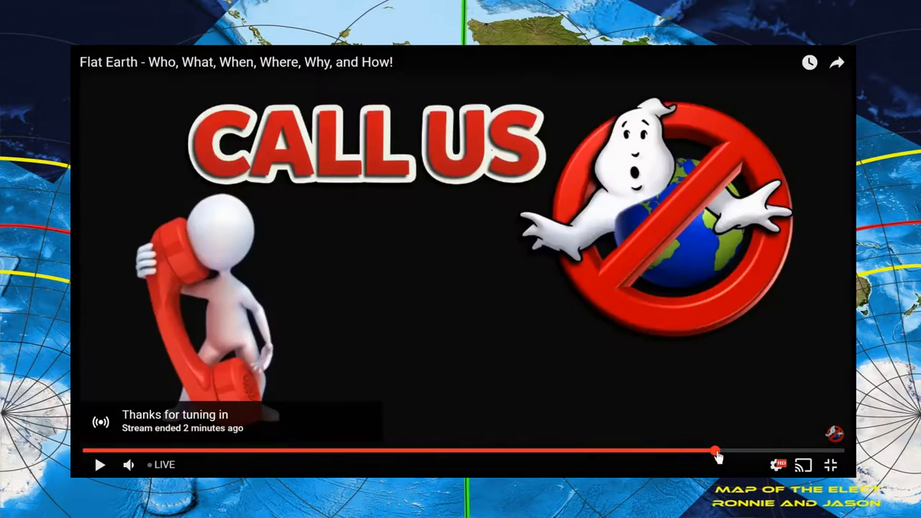
Leave fullscreen and start a live chat message reading 'Some one just to'.
{"action": "left_click", "coordinate": [831, 465]}
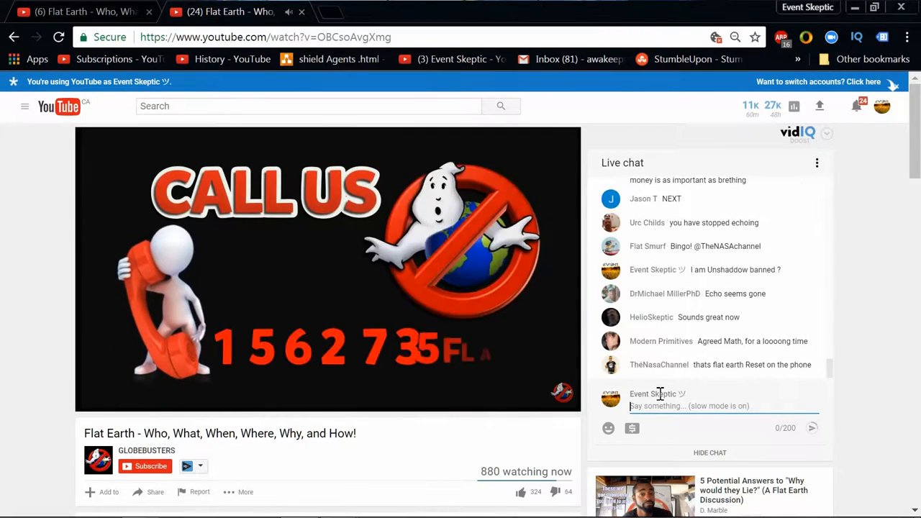
{"action": "type", "text": "Some one just to"}
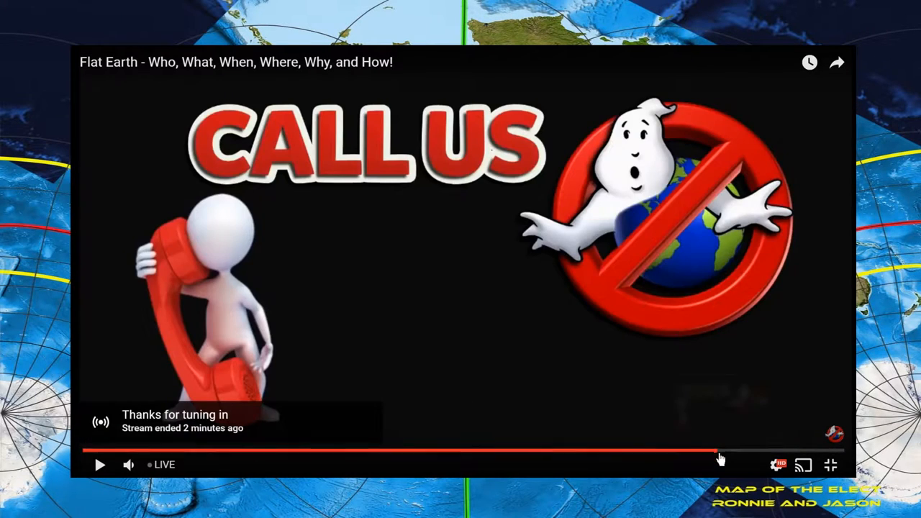
{"action": "mouse_move", "coordinate": [717, 454]}
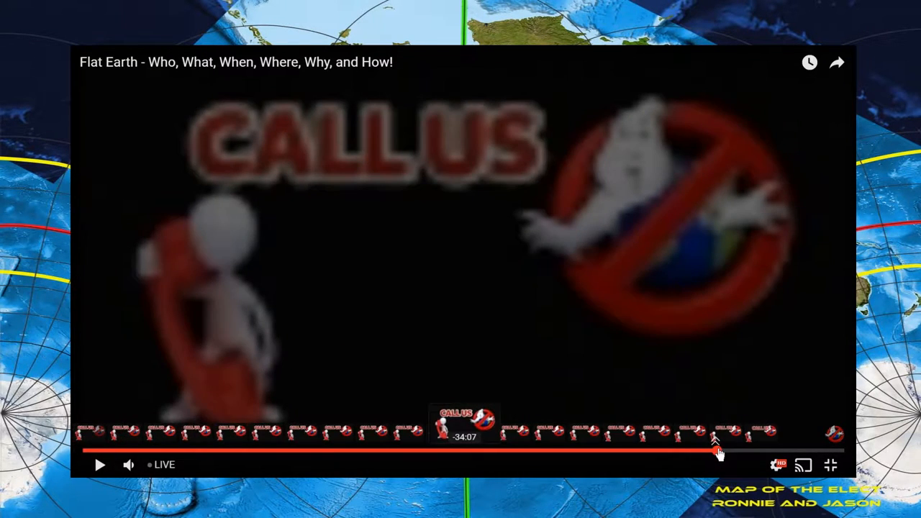
Seek the stream back to about 34 minutes before live.
{"action": "left_click", "coordinate": [722, 452]}
{"action": "type", "text": "YOU unblocked Awake souls"}
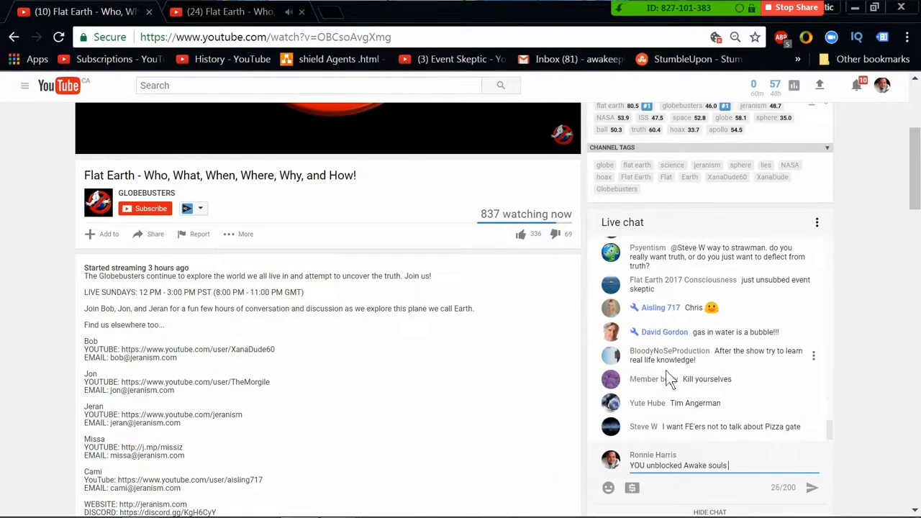
Toggle fullscreen on and off to return to the watch page with live chat.
{"action": "left_click", "coordinate": [830, 465]}
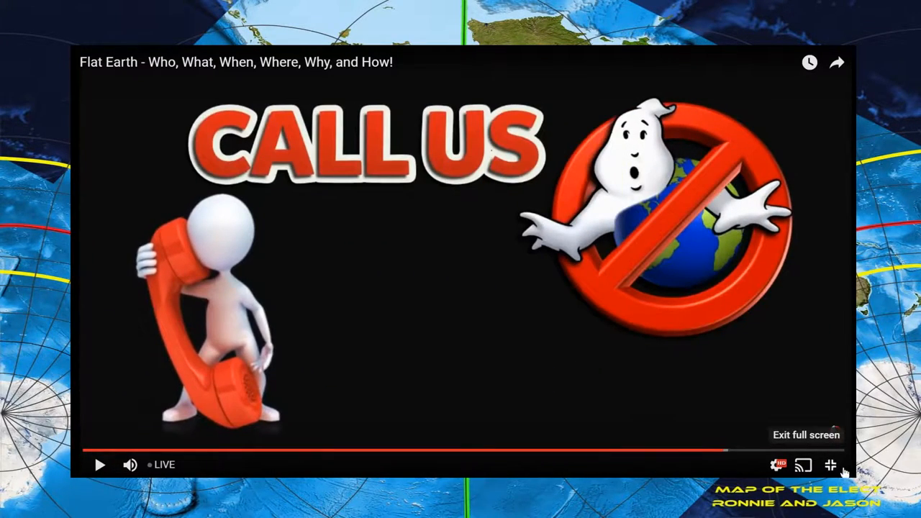
{"action": "left_click", "coordinate": [830, 465]}
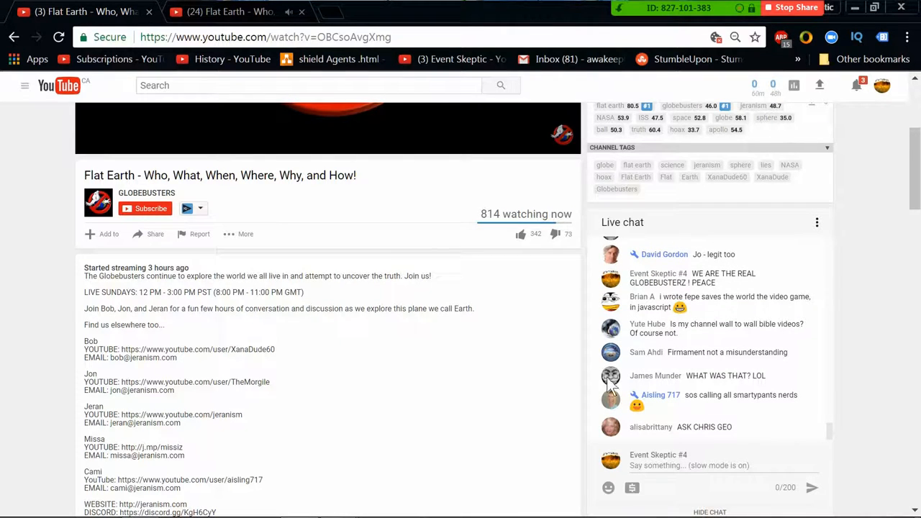
In fullscreen, scrub the progress bar to preview around 34:47 and 31:00 before live.
{"action": "left_click", "coordinate": [830, 463]}
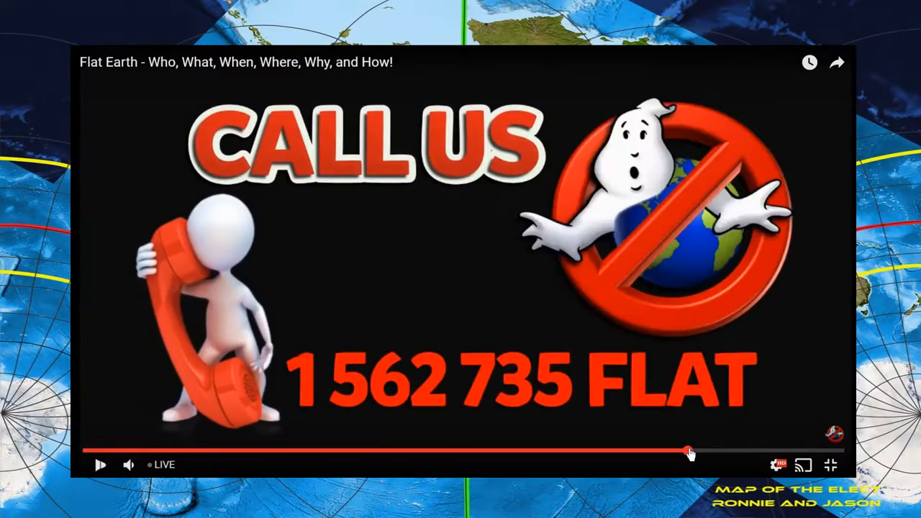
{"action": "left_click", "coordinate": [101, 463]}
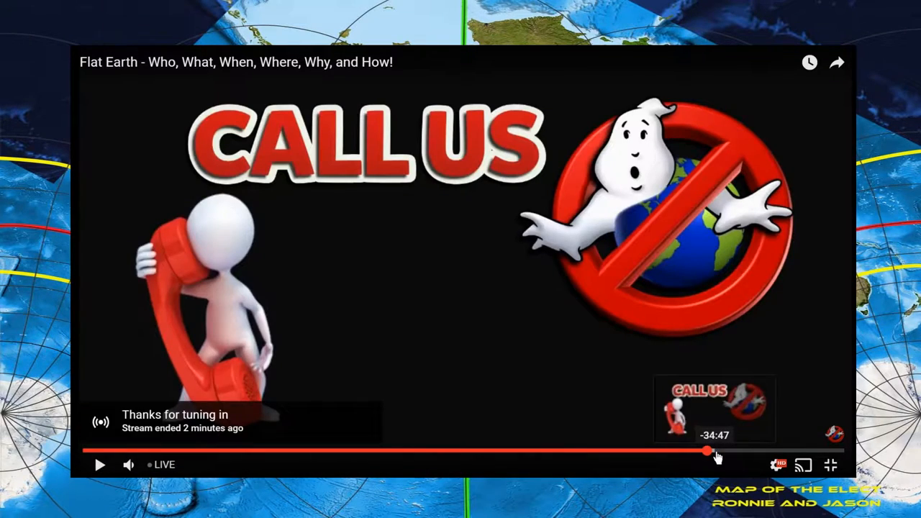
{"action": "left_click_drag", "start_coordinate": [708, 452], "coordinate": [714, 452]}
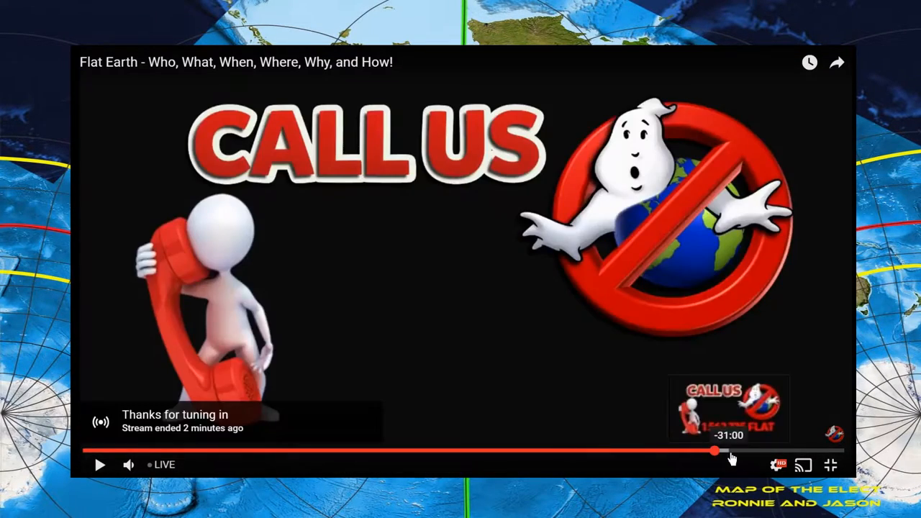
{"action": "left_click_drag", "start_coordinate": [714, 452], "coordinate": [708, 452]}
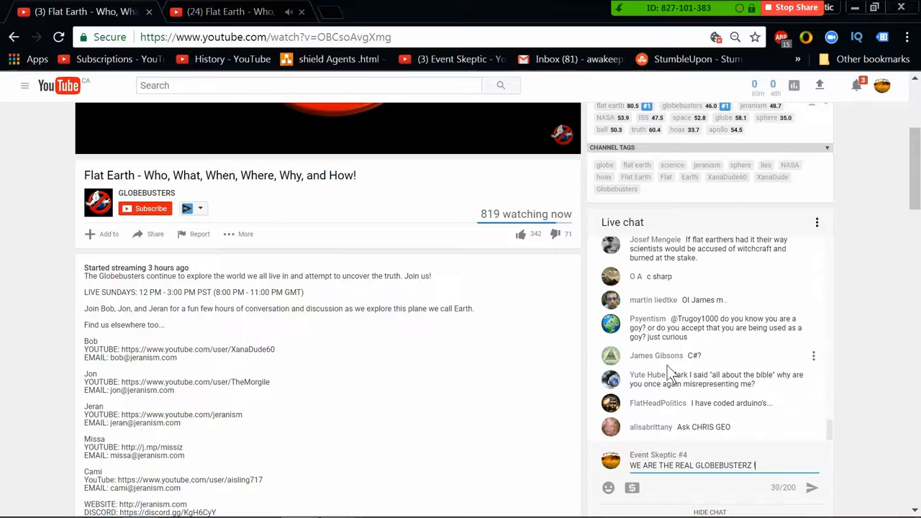
Finish the chat draft as 'WE ARE THE REAL GLOBEBUSTERZ ! PEACE'.
{"action": "type", "text": "! PEACE"}
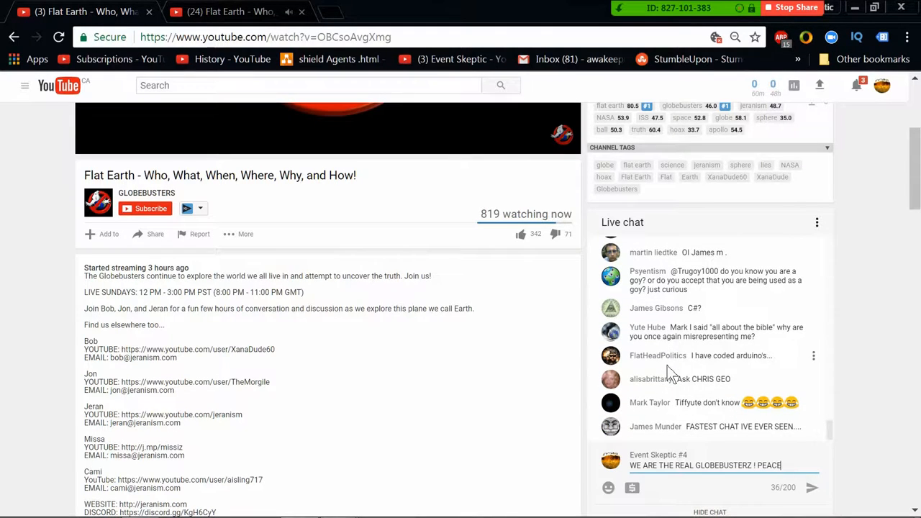